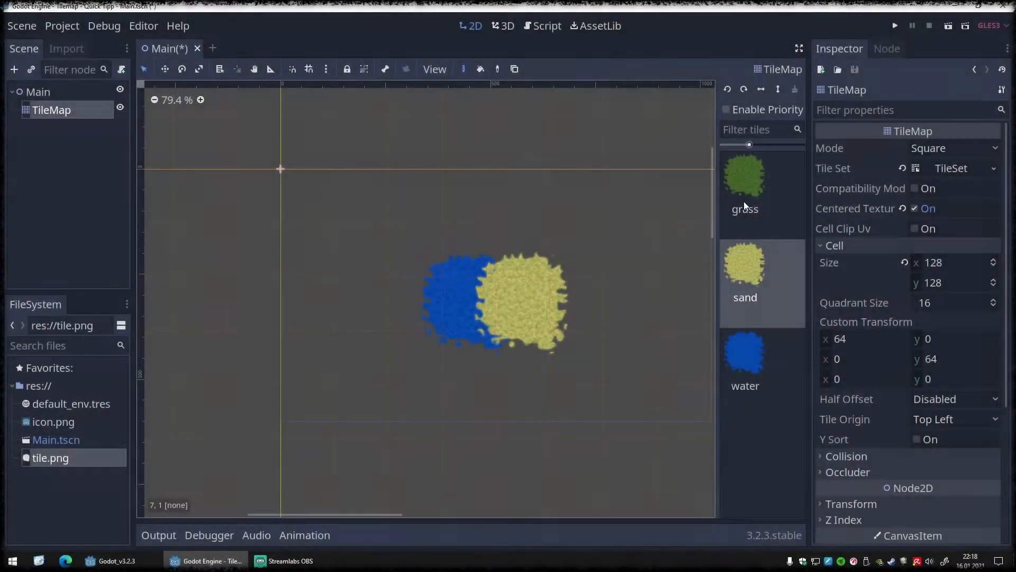
Choose grass from the TileMap palette to paint the cross-shaped map.
click(744, 179)
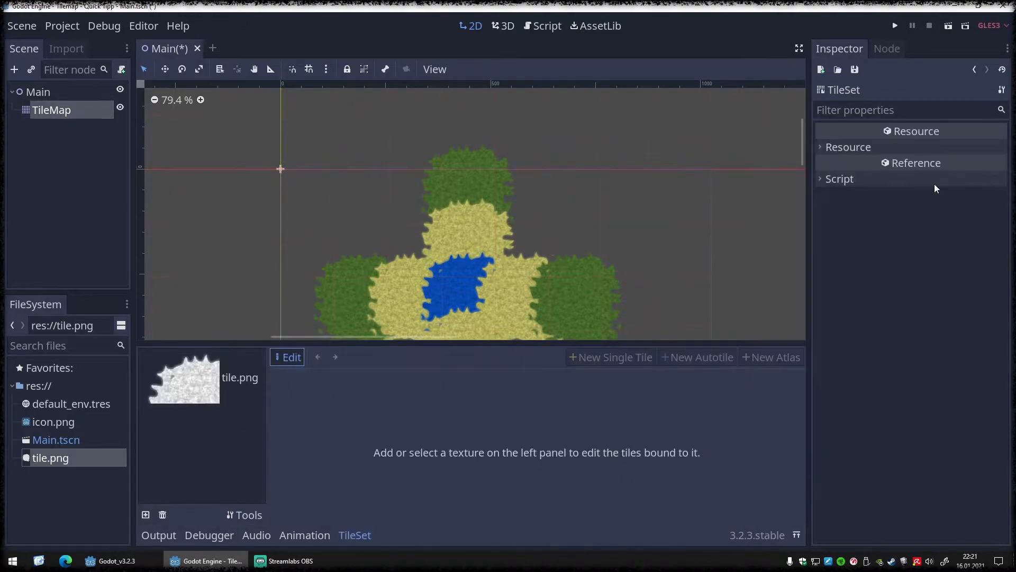
Load tile.png in the TileSet editor and select the sand tile to view its properties.
click(201, 378)
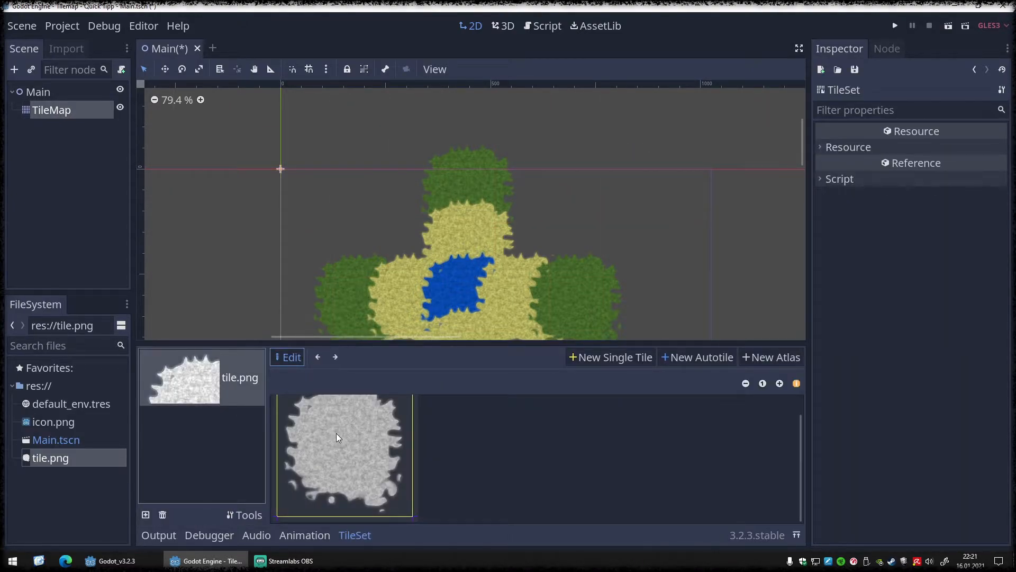
click(344, 454)
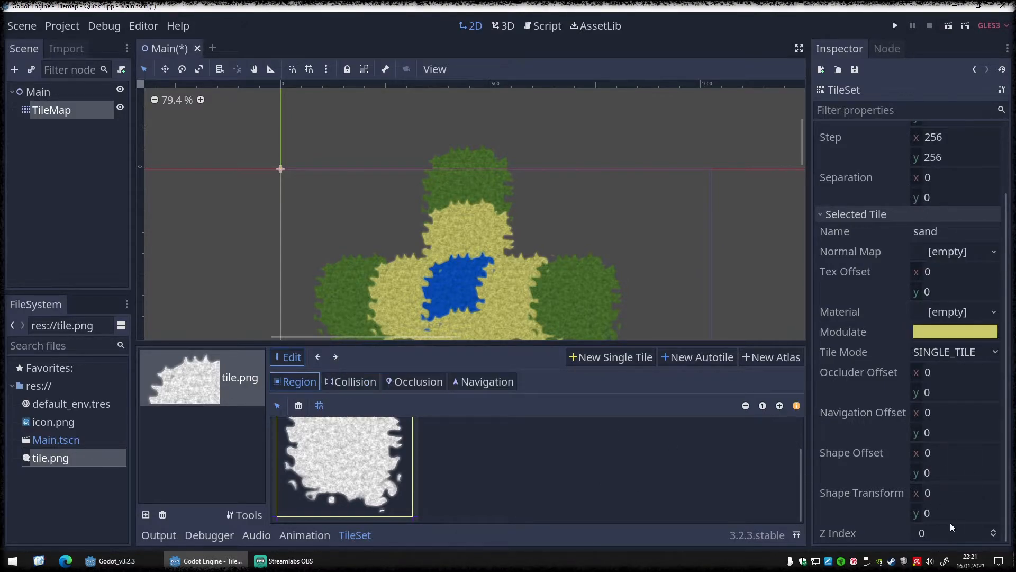
Set the grass tile's Z Index to 2, then reselect the TileMap node.
click(976, 532)
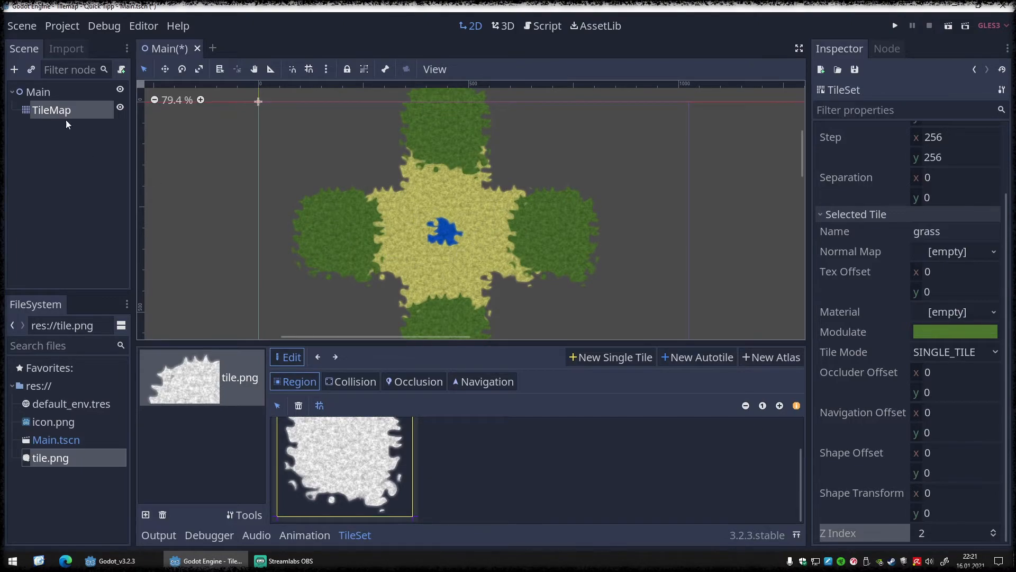
click(51, 109)
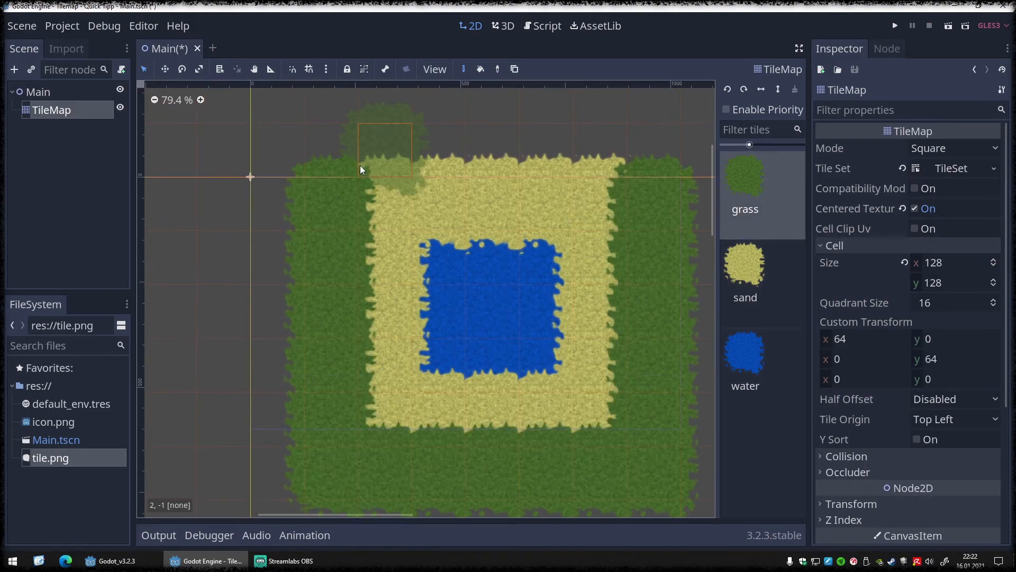
Scroll the viewport to view the grass border around the sand ring and water pool.
scroll(down, 3)
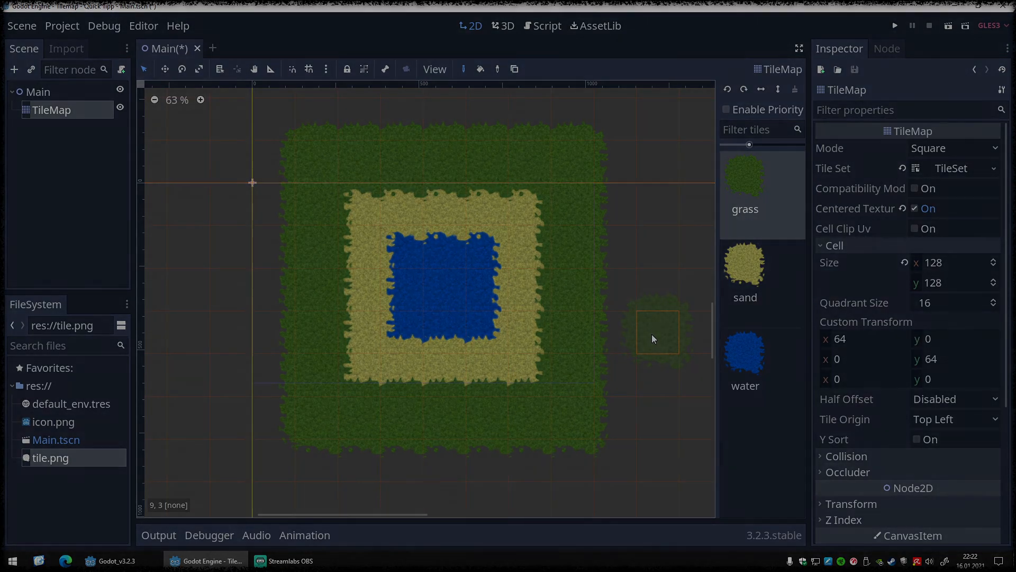